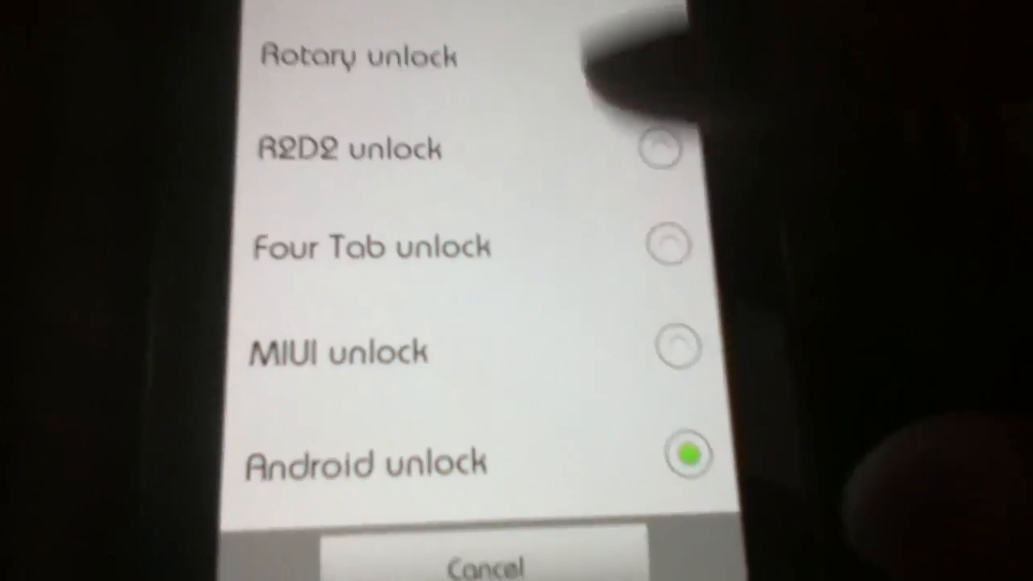
Scroll the Lockscreen style list and dismiss the style choices with Cancel.
{"action": "scroll", "scroll_direction": "up", "scroll_amount": 3}
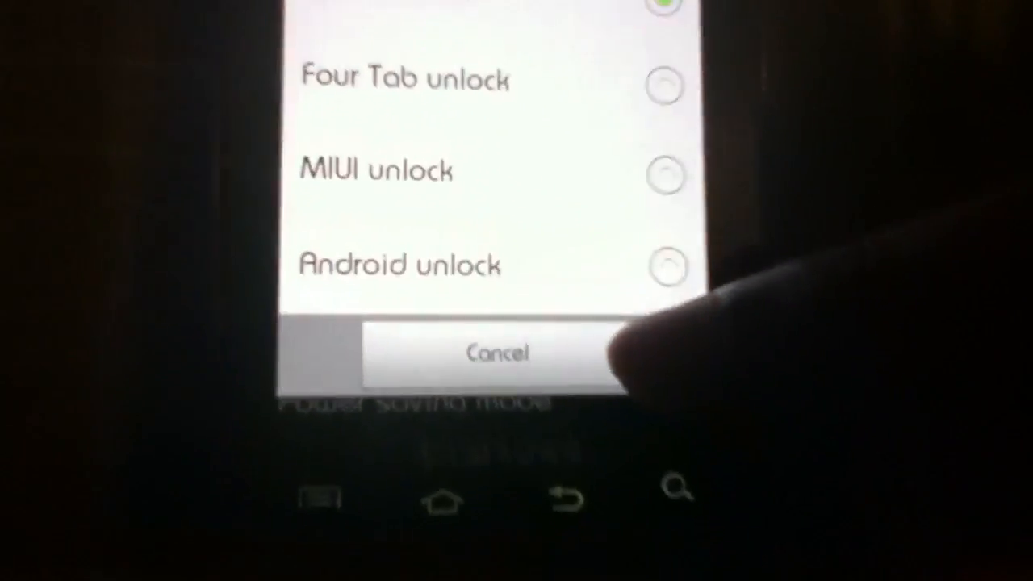
{"action": "left_click", "coordinate": [495, 352]}
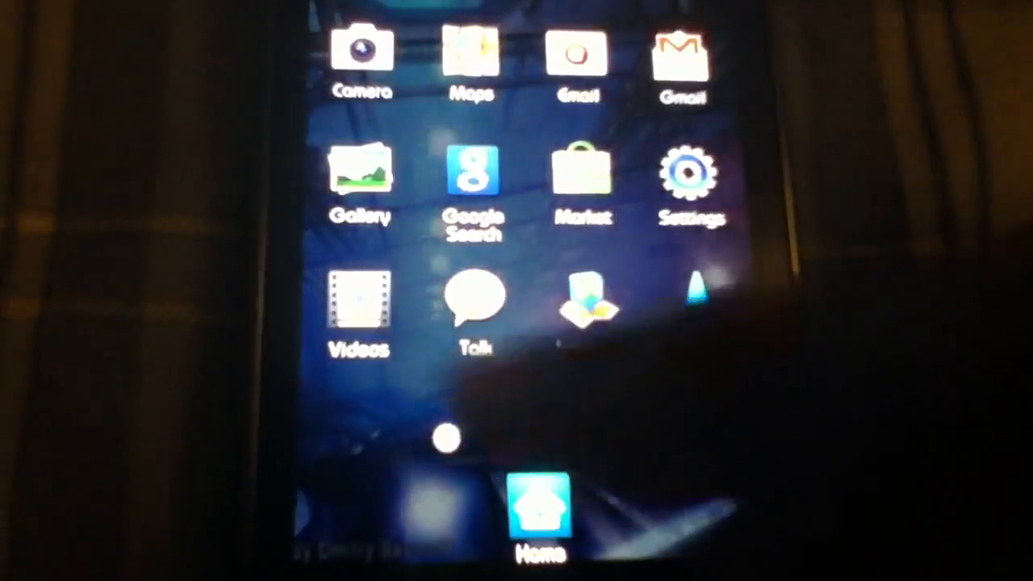
Swipe left through the app drawer pages toward the Settings icon.
{"action": "scroll", "scroll_direction": "left", "scroll_amount": 3}
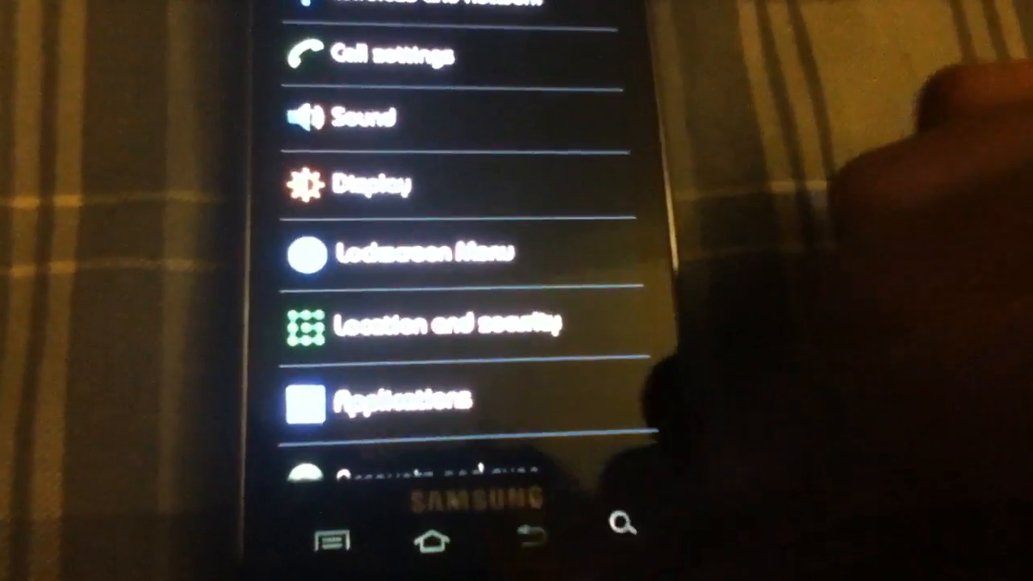
Press Home to return to the home screen with the Google search bar.
{"action": "left_click", "coordinate": [436, 541]}
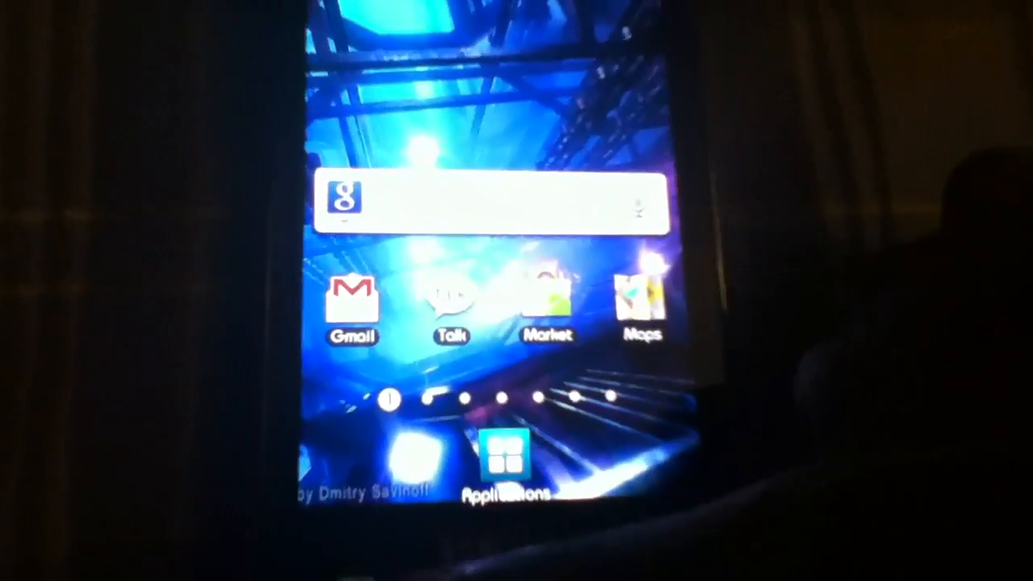